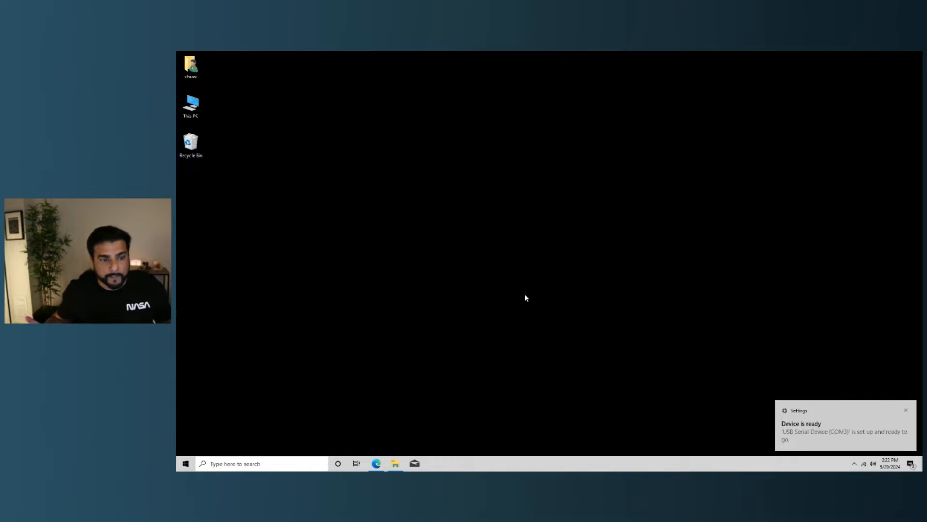
mouse_move(812, 448)
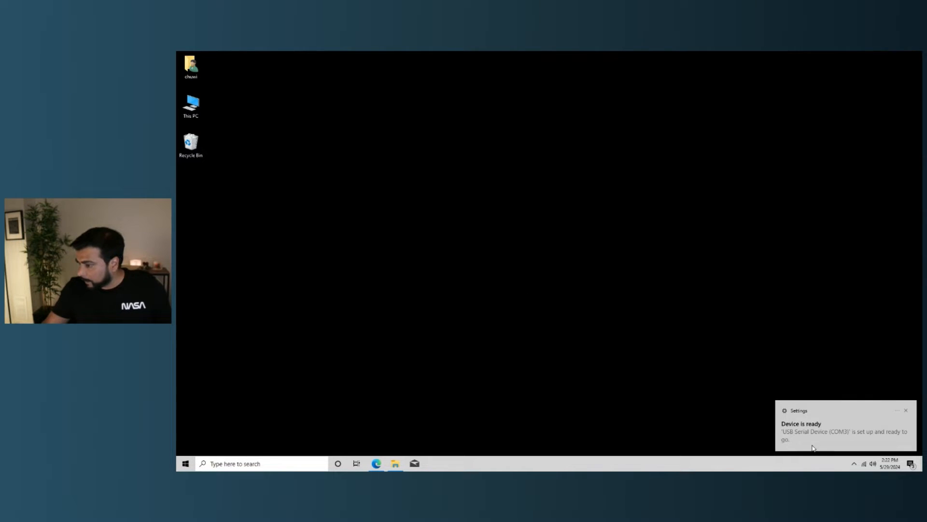
mouse_move(377, 463)
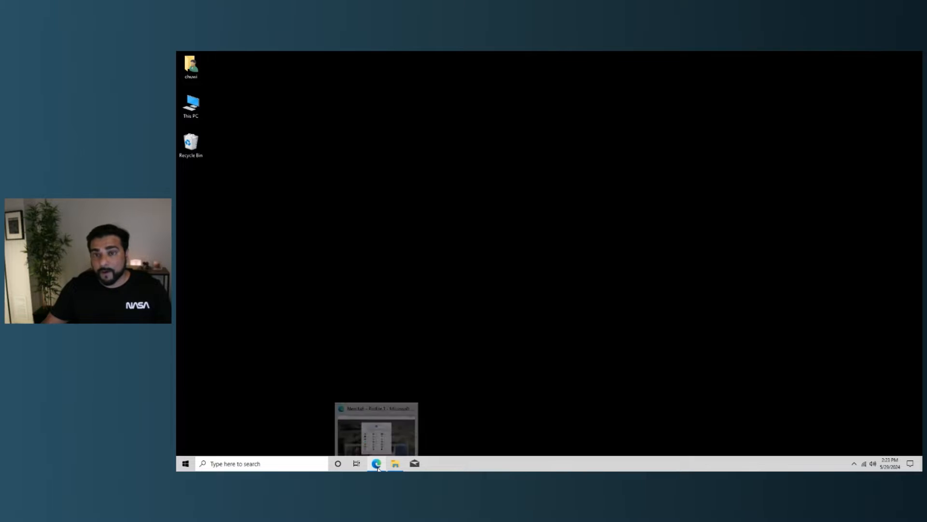
Reach the Satellite Miner downloads page and start the Alpha Version installer zip downloading.
left_click(375, 426)
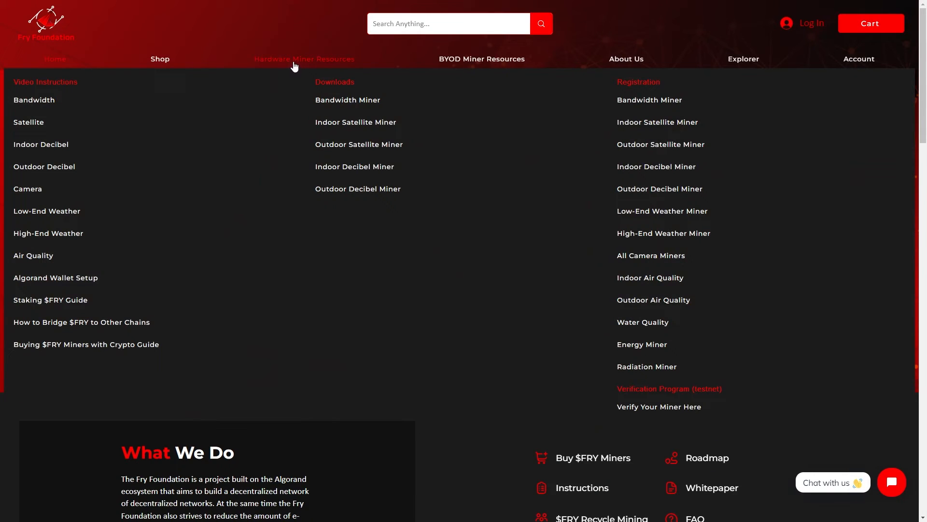
mouse_move(347, 100)
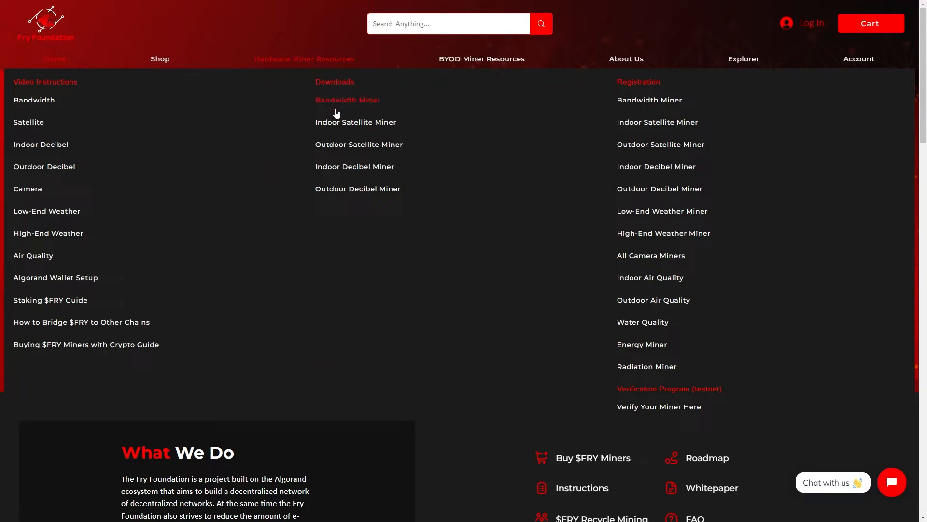
mouse_move(352, 147)
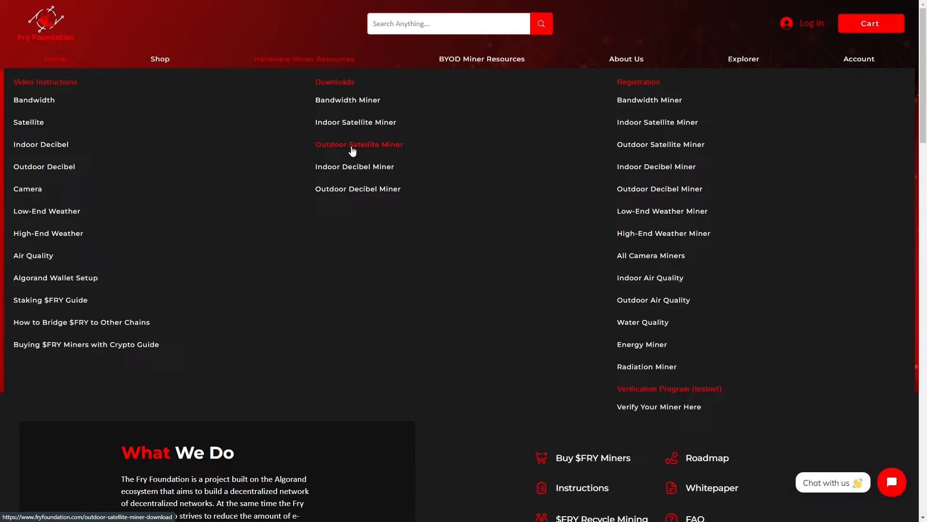
left_click(359, 144)
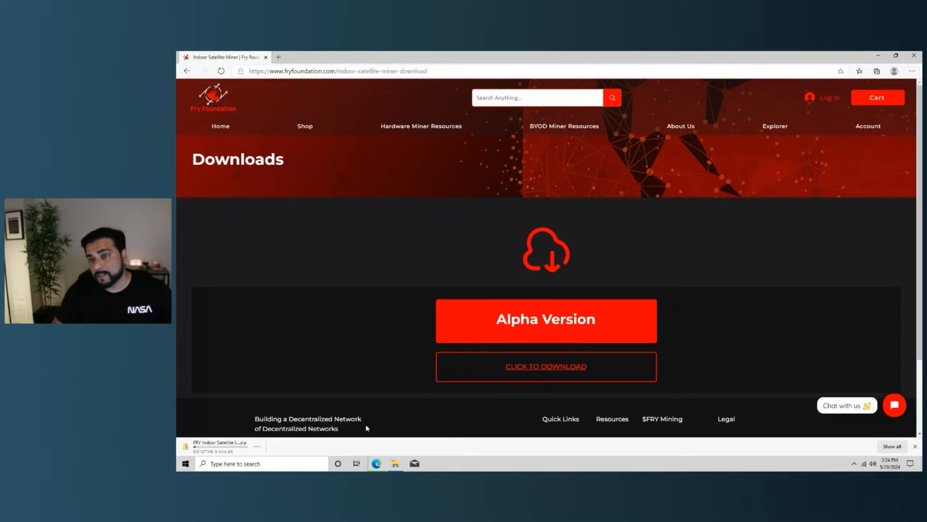
mouse_move(585, 231)
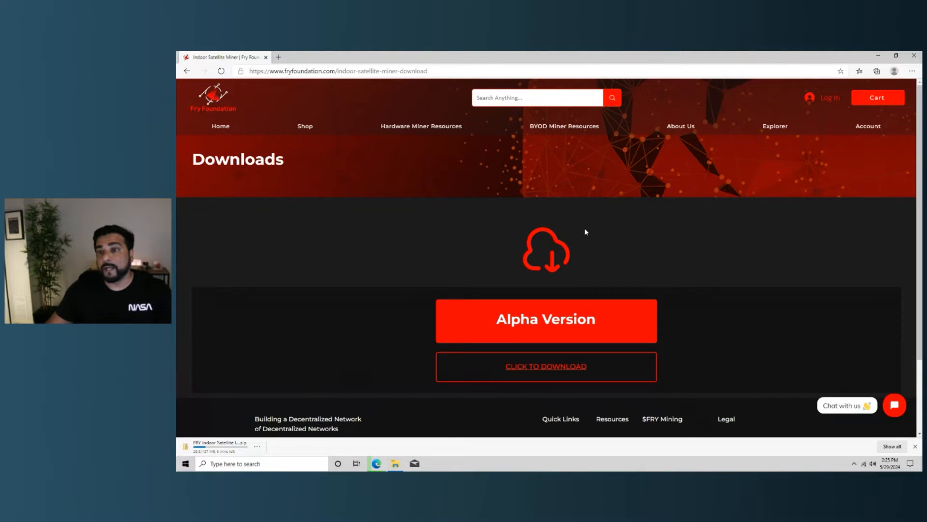
mouse_move(303, 128)
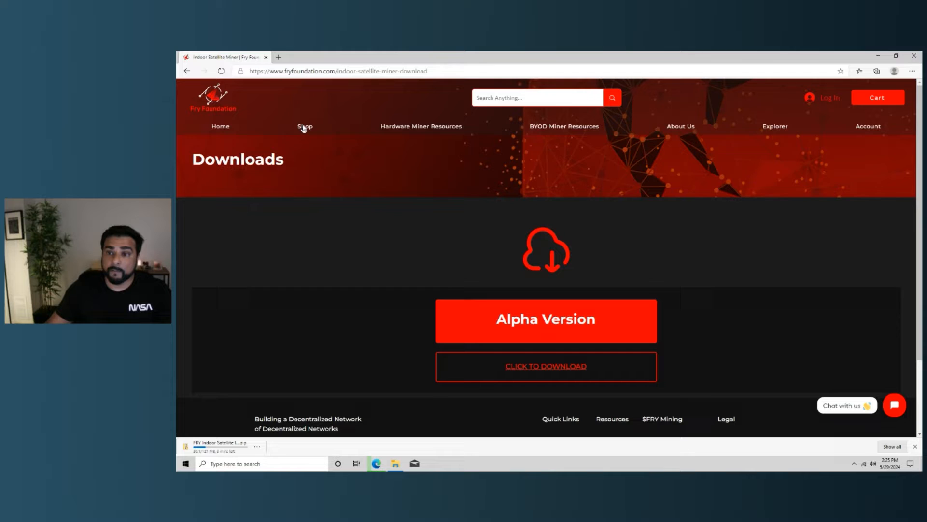
Navigate via Shop to the BYOD Licenses purchase page with its wallet connection options.
left_click(305, 126)
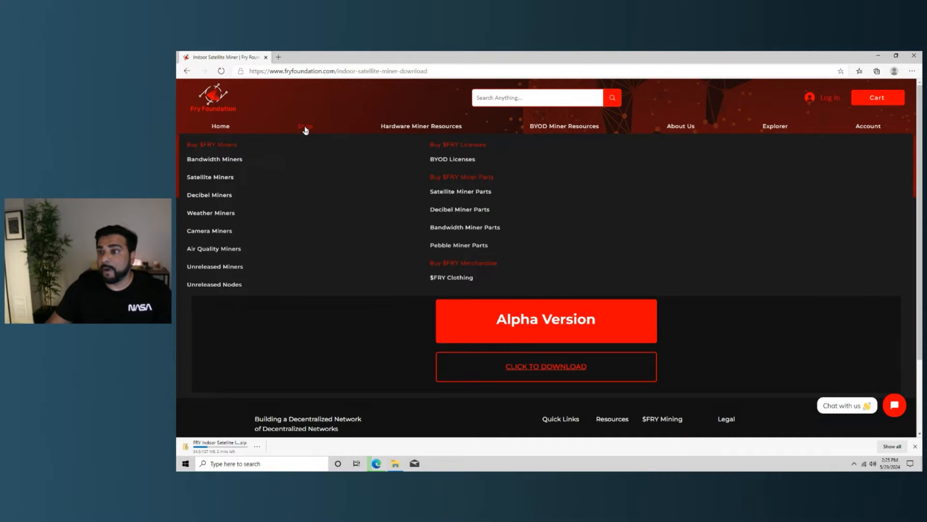
mouse_move(452, 158)
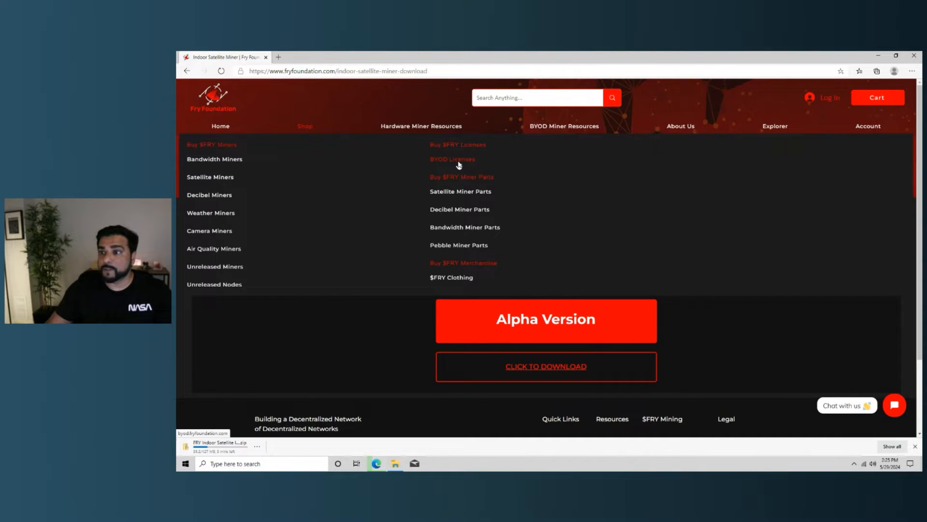
left_click(452, 158)
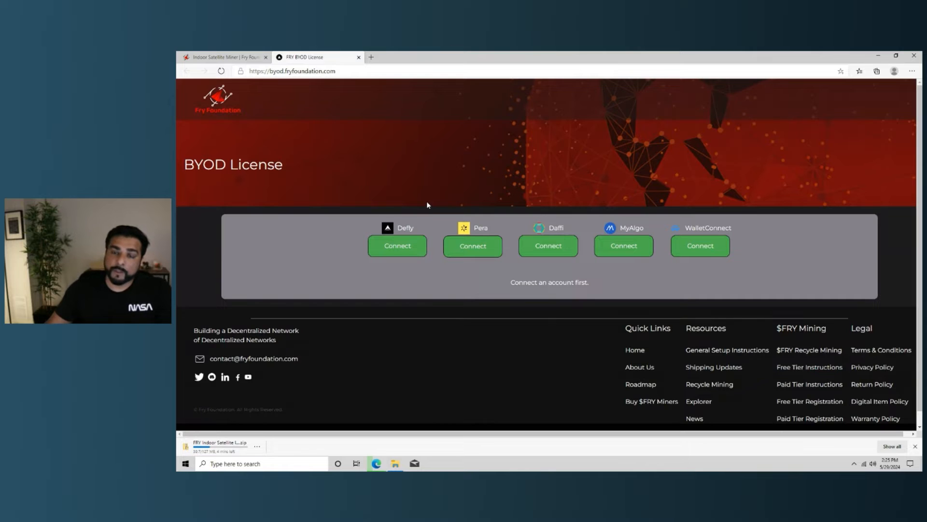
mouse_move(424, 228)
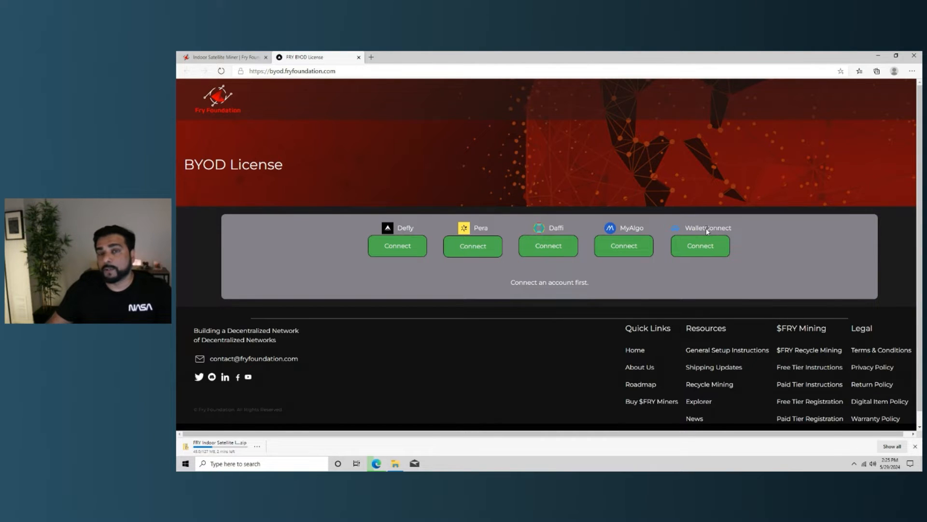
mouse_move(480, 228)
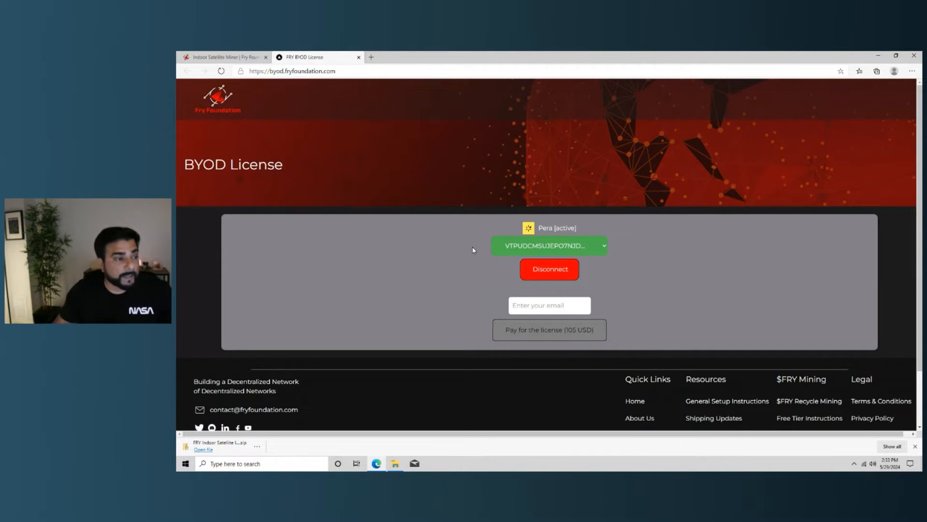
left_click(548, 305)
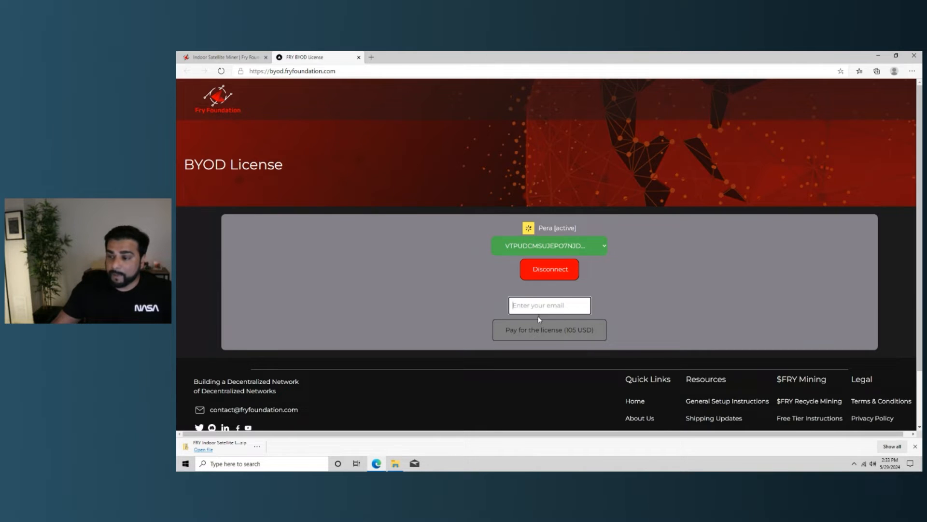
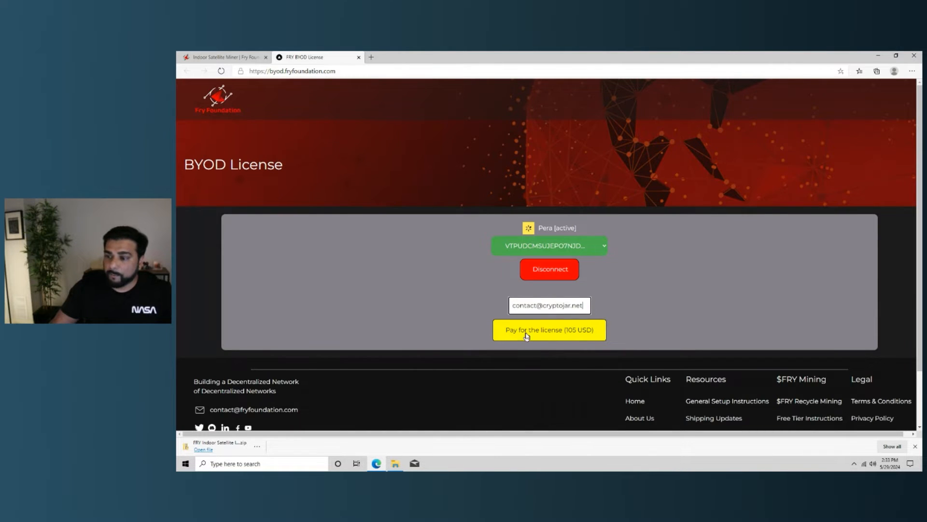
left_click(548, 329)
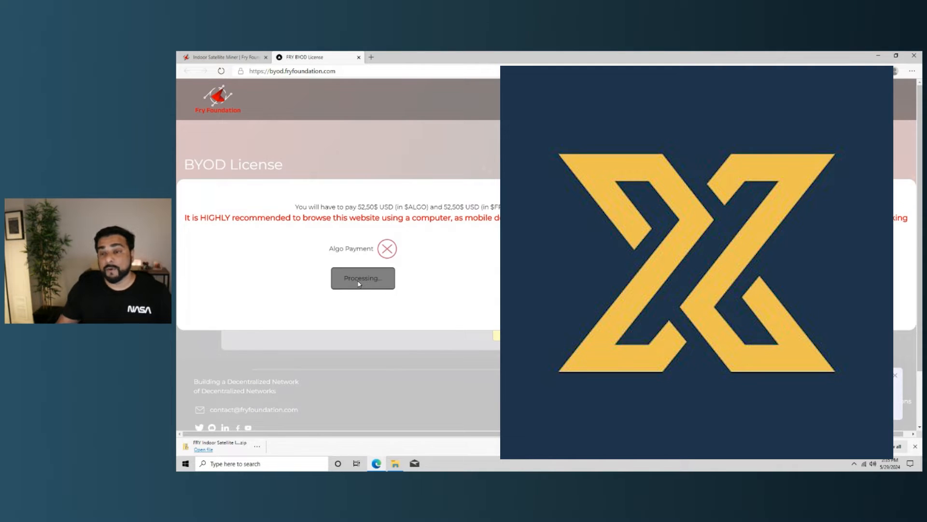
left_click(394, 462)
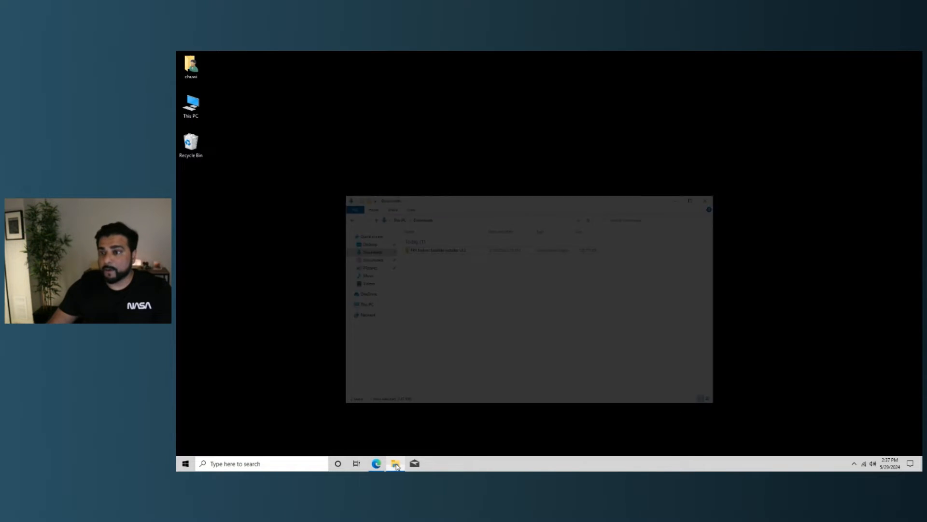
Launch FRYSatelliteInstaller, allowing it past the SmartScreen warning via More info > Run anyway.
double_click(438, 249)
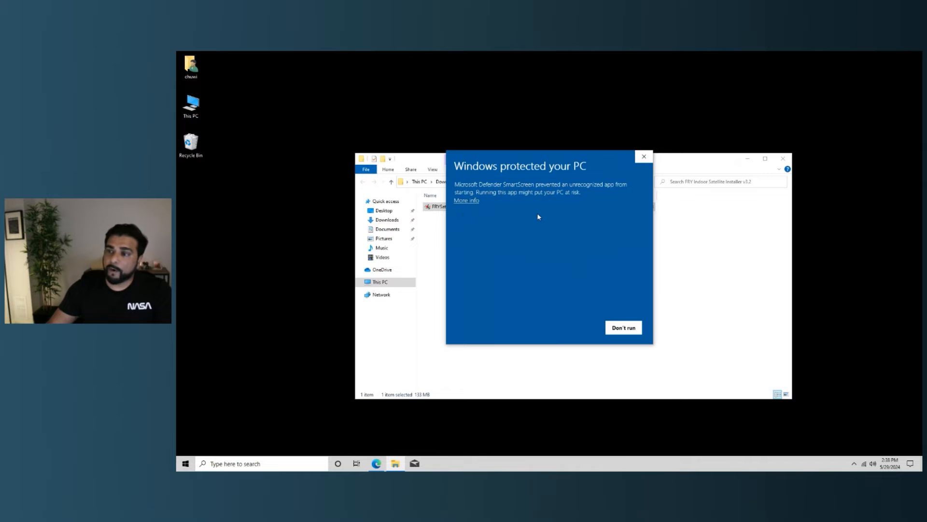
mouse_move(514, 219)
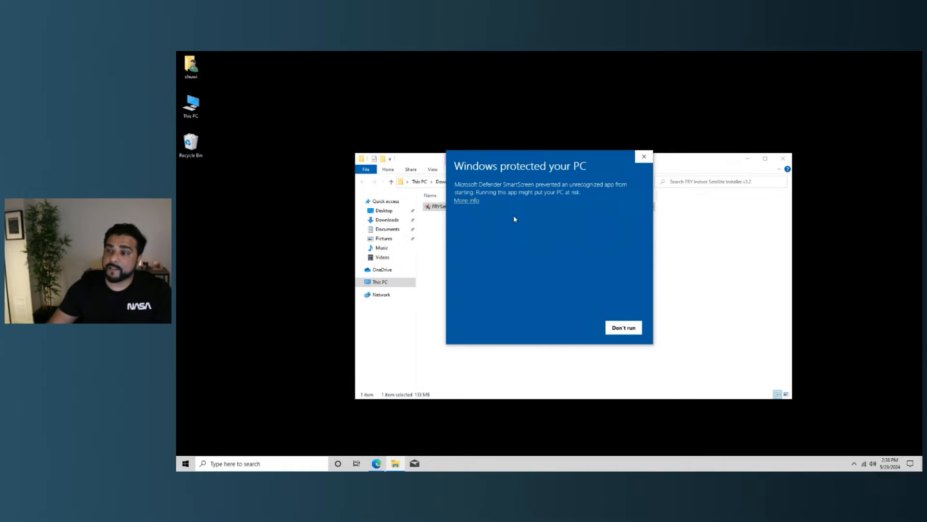
left_click(466, 201)
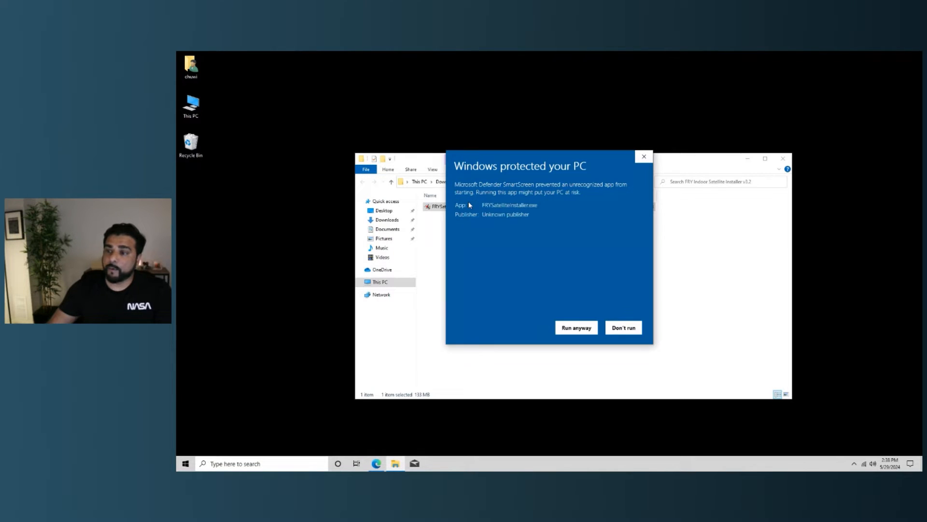
left_click(575, 327)
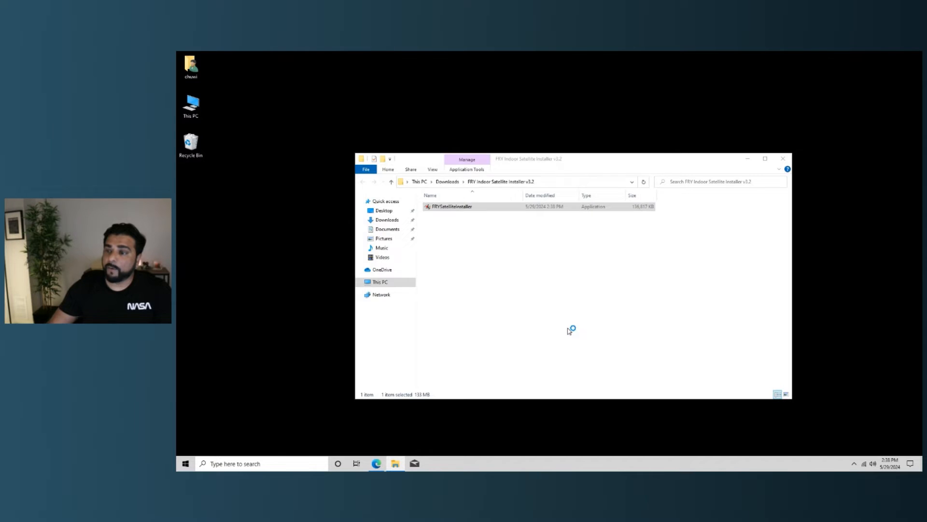
double_click(452, 206)
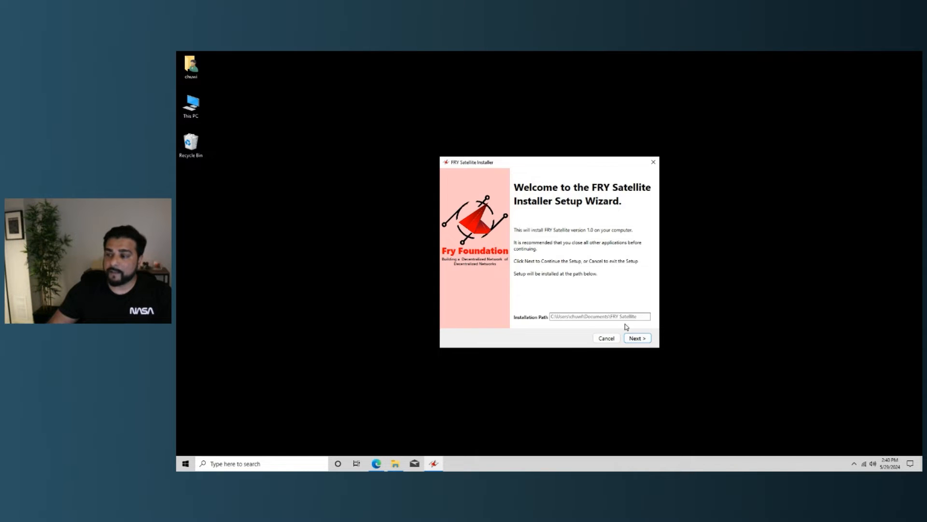
Begin the FRY Satellite installation and complete the bundled Node.js Setup Wizard.
left_click(637, 338)
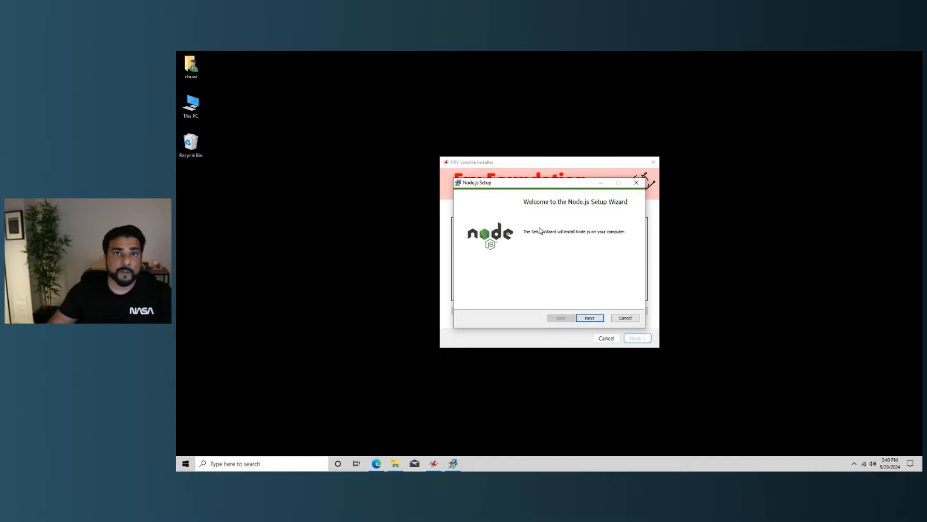
mouse_move(510, 241)
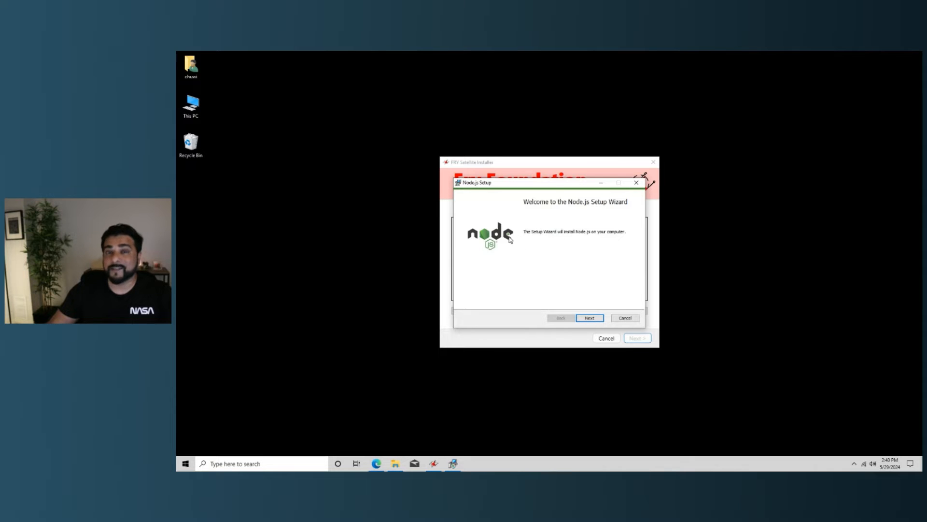
left_click(589, 318)
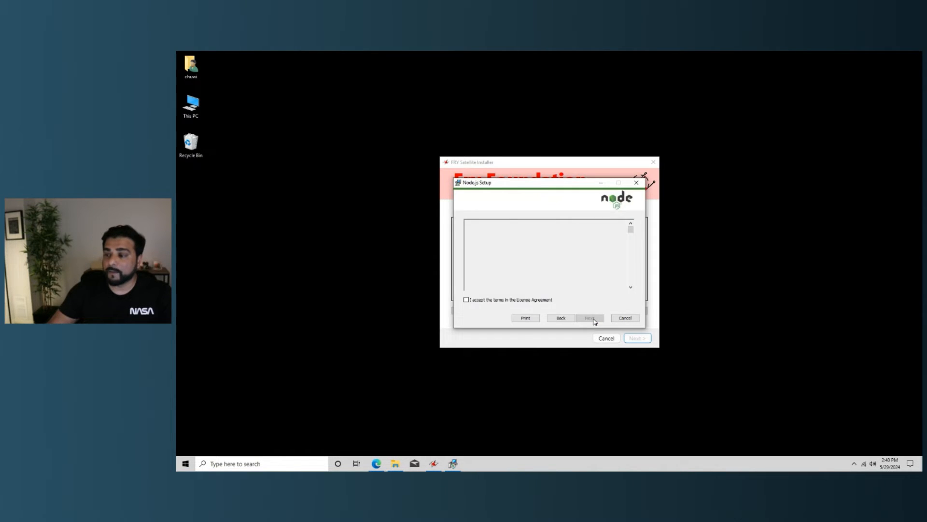
left_click(590, 318)
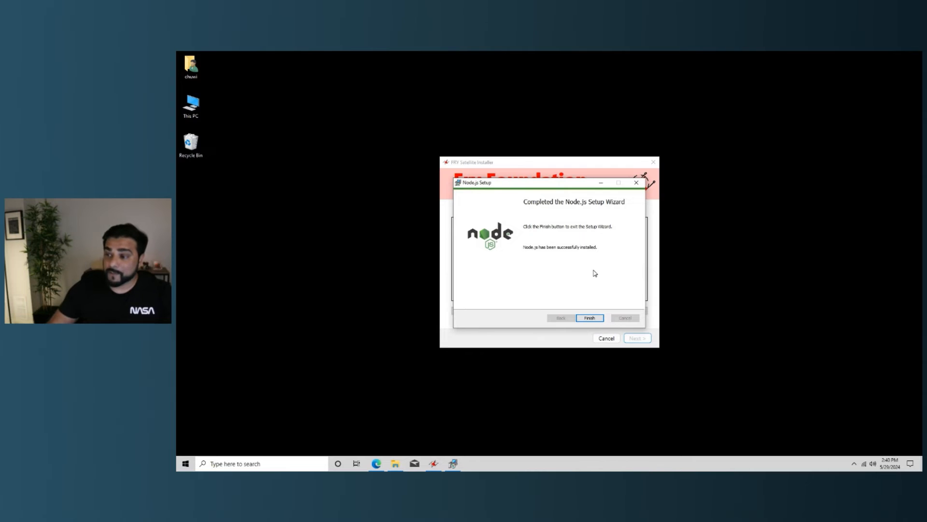
left_click(590, 318)
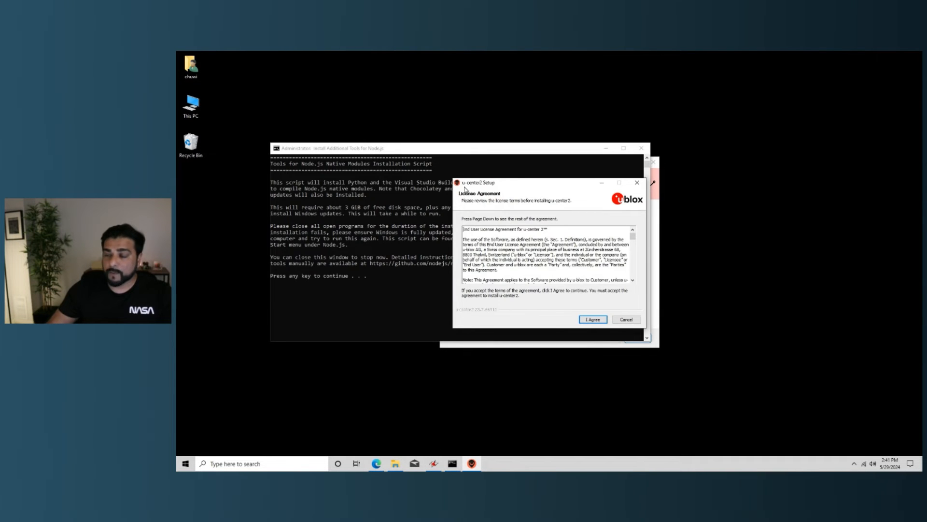
mouse_move(498, 190)
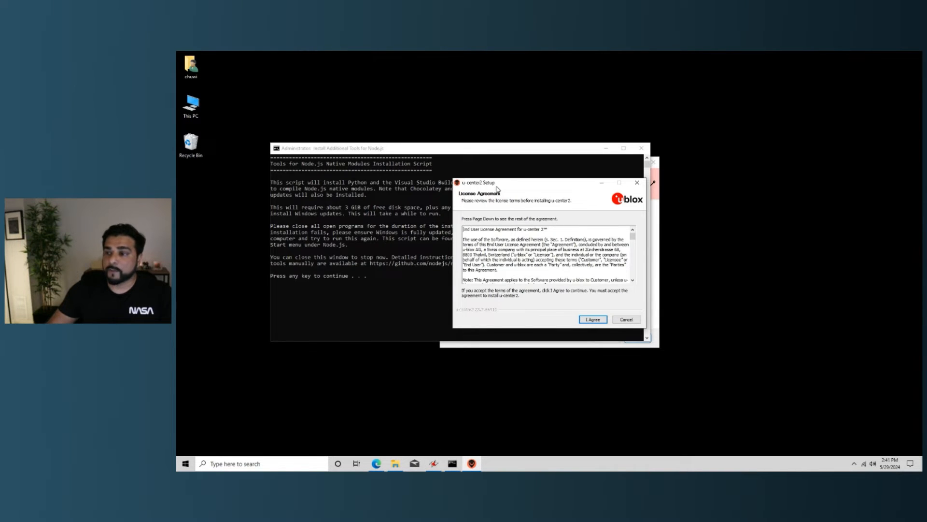
mouse_move(588, 301)
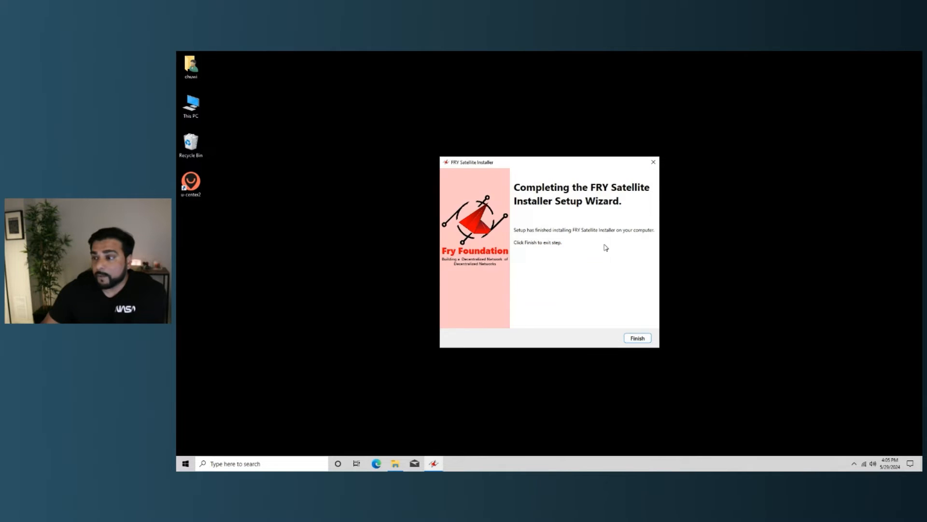
mouse_move(557, 290)
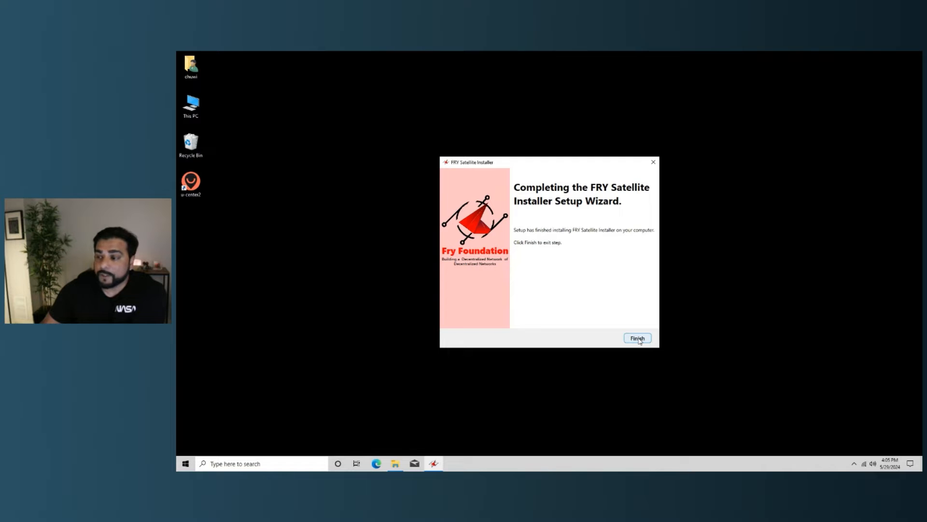
Finish the completed FRY Satellite installer, leaving u-center 2 running.
left_click(638, 338)
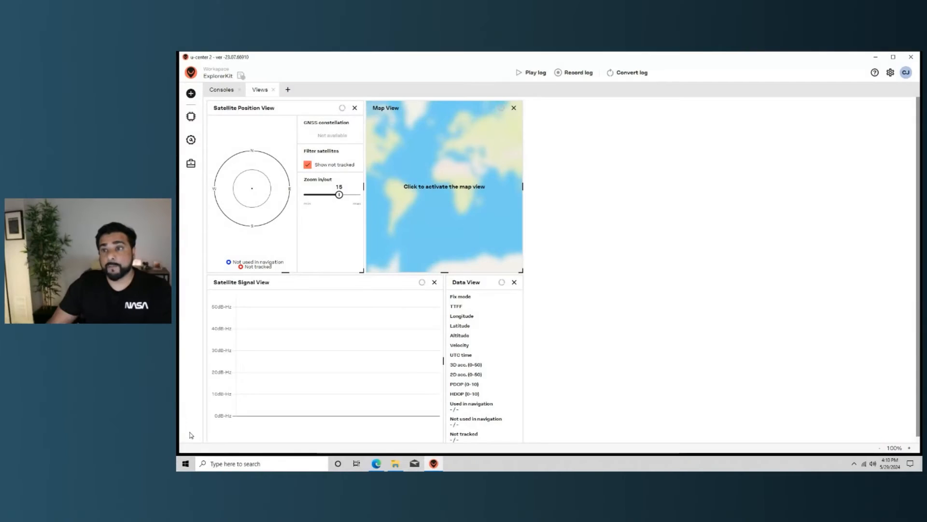
mouse_move(359, 239)
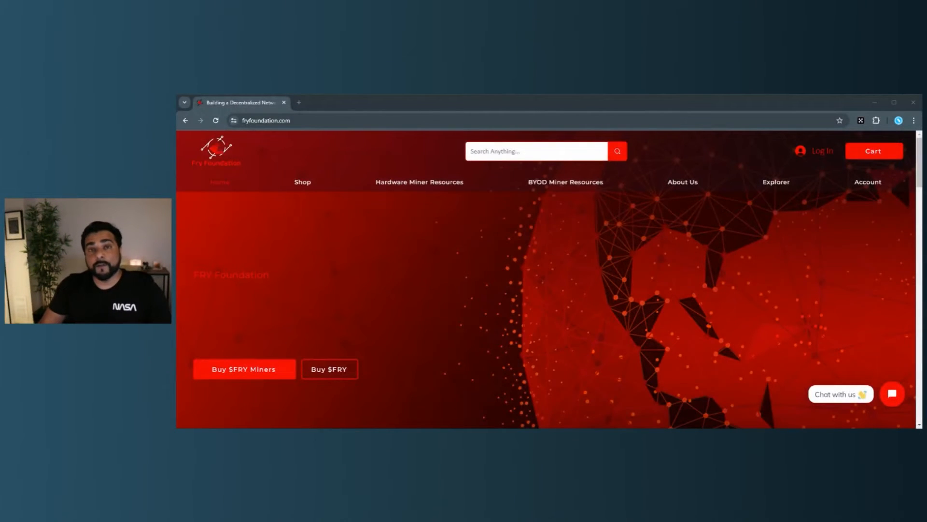
mouse_move(435, 296)
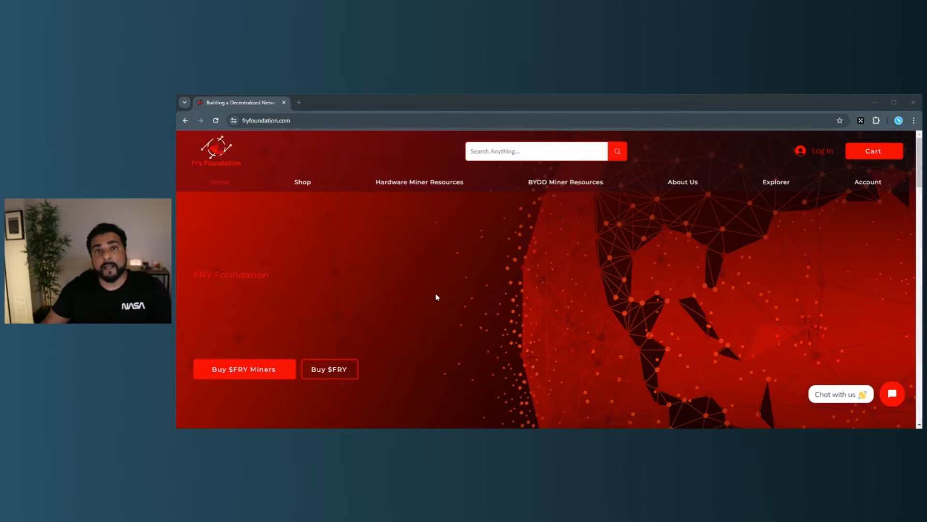
mouse_move(455, 337)
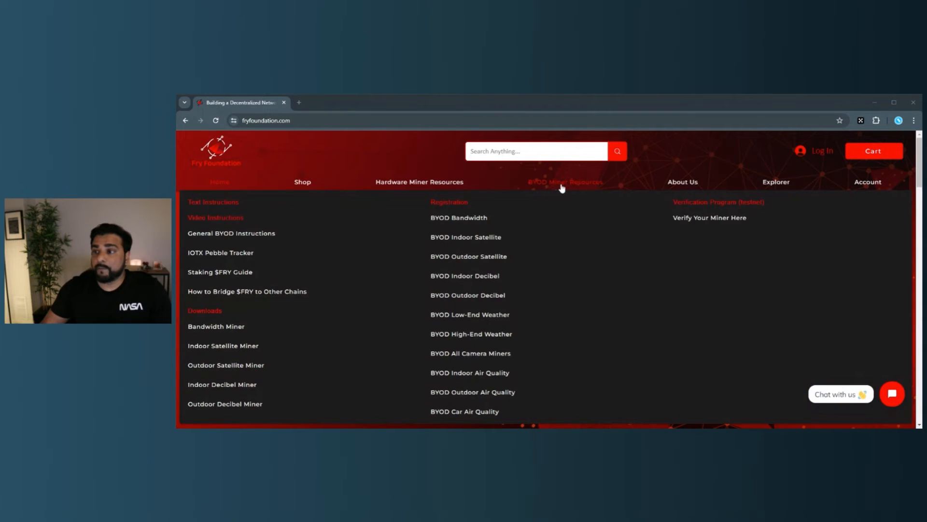
mouse_move(465, 238)
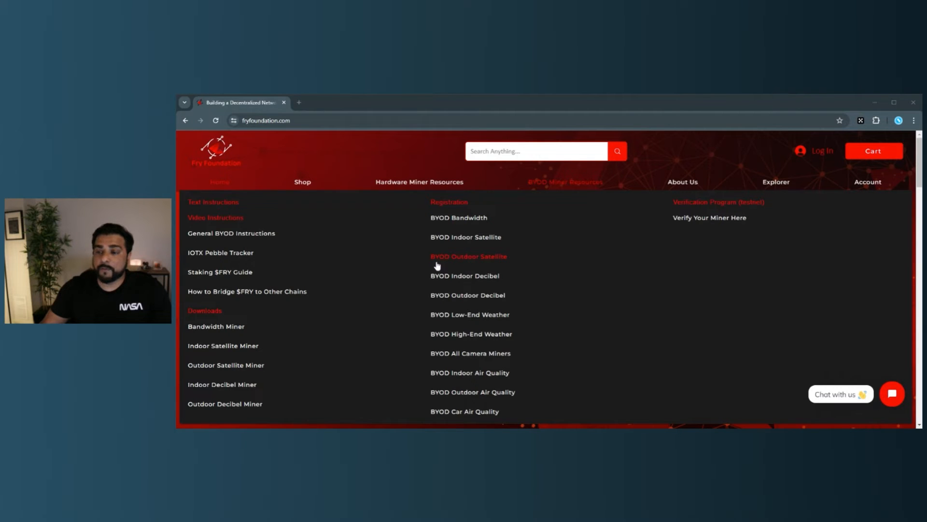
mouse_move(472, 264)
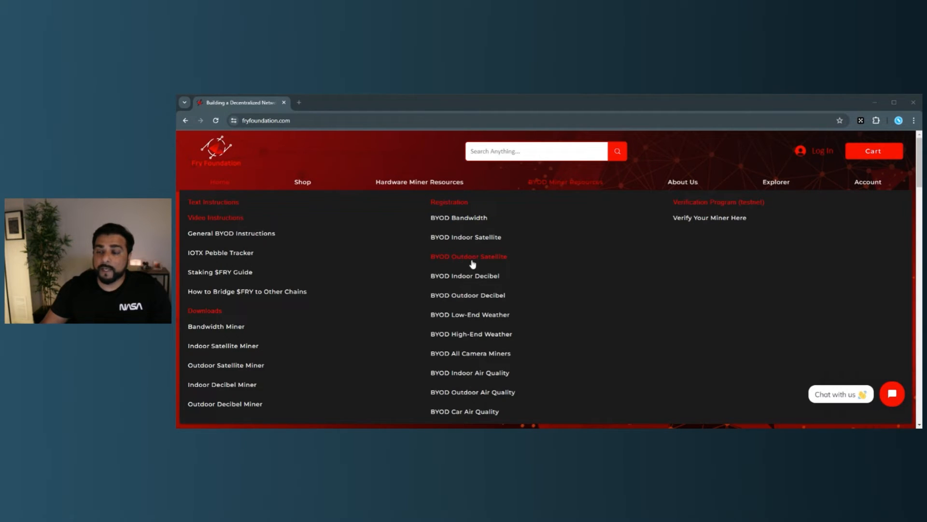
Fill the BYOD Outdoor Satellite registration form with license key and miner photo, and submit it.
left_click(467, 256)
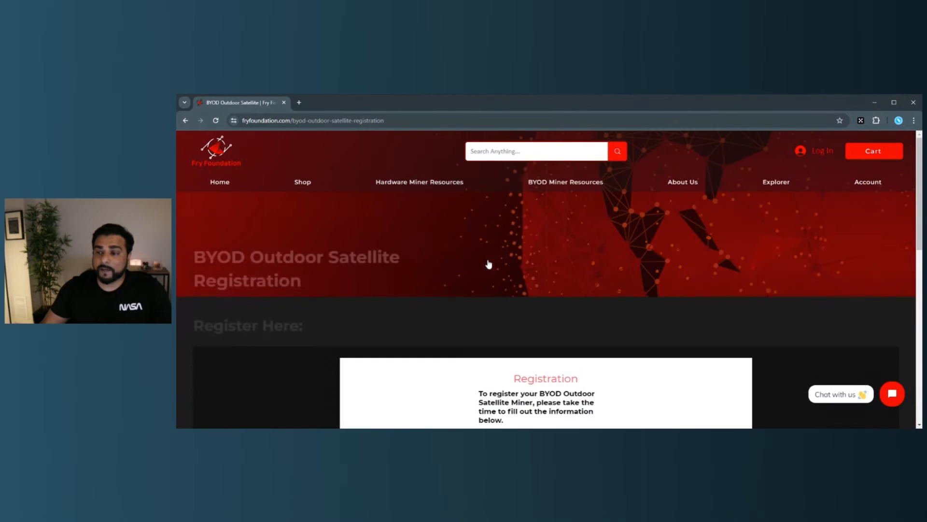
scroll("down", 3)
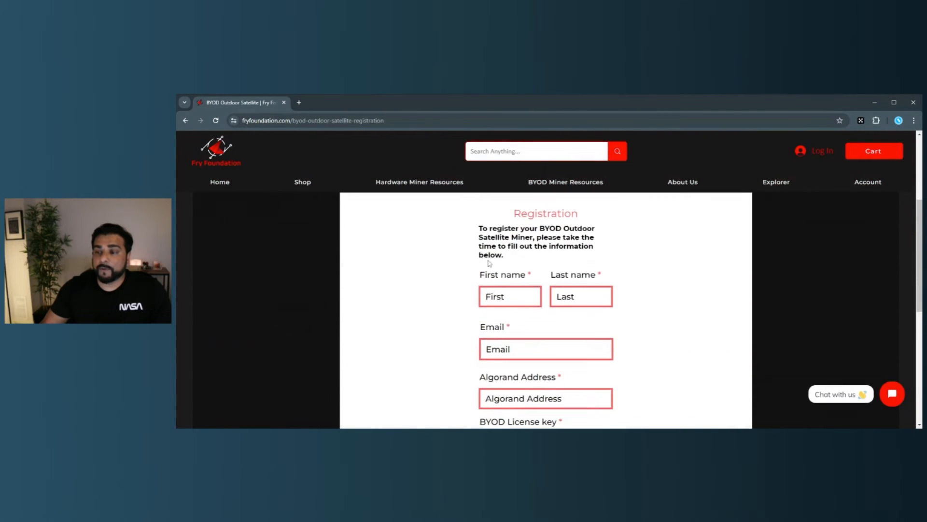
scroll("down", 3)
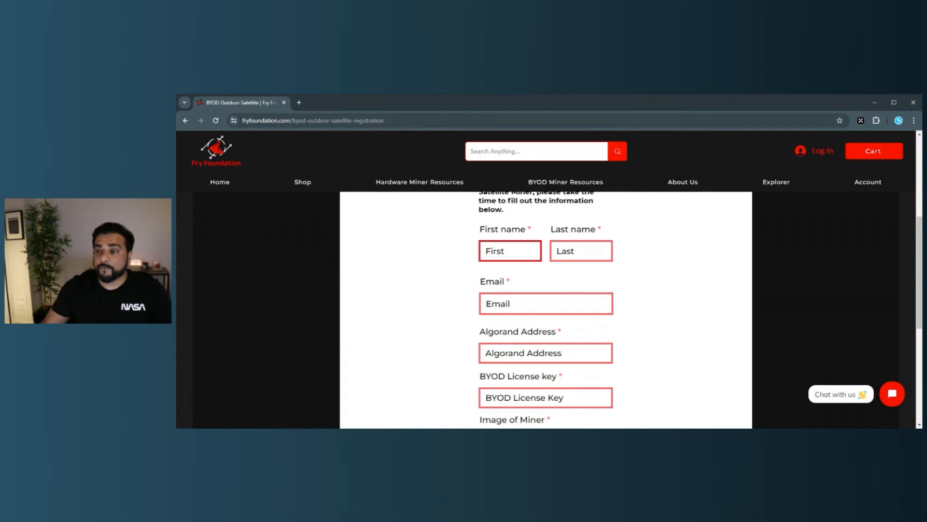
scroll("down", 3)
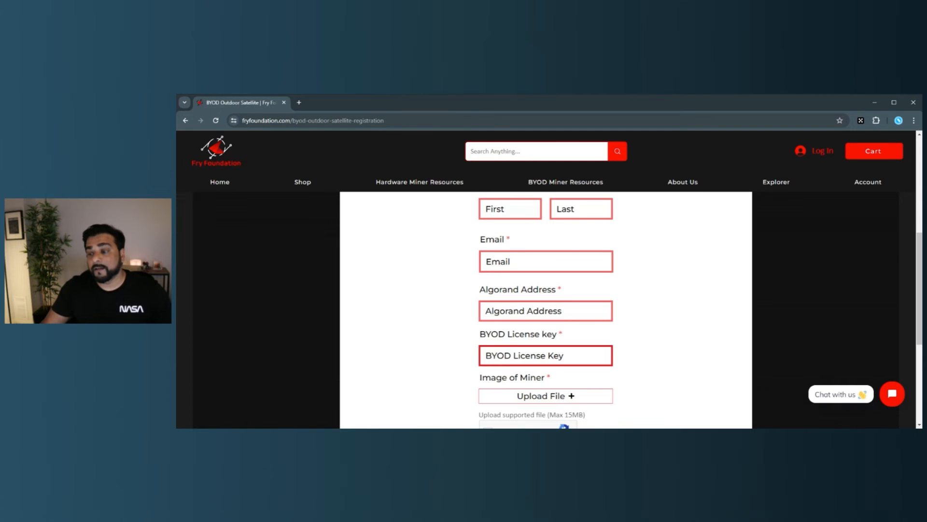
scroll("down", 3)
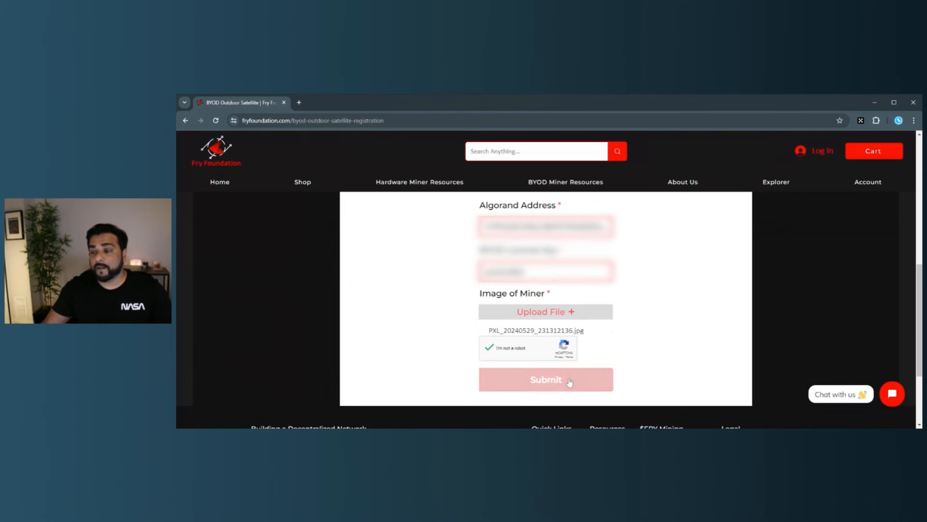
left_click(545, 378)
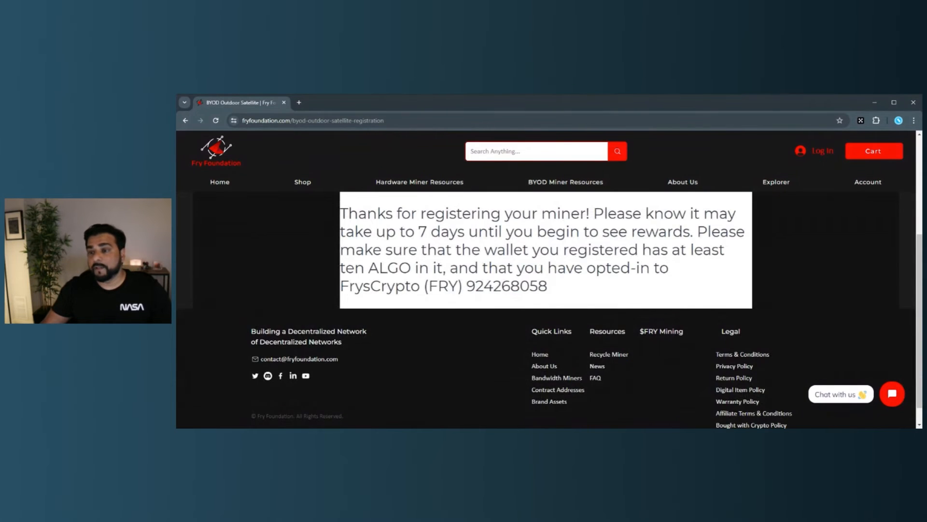